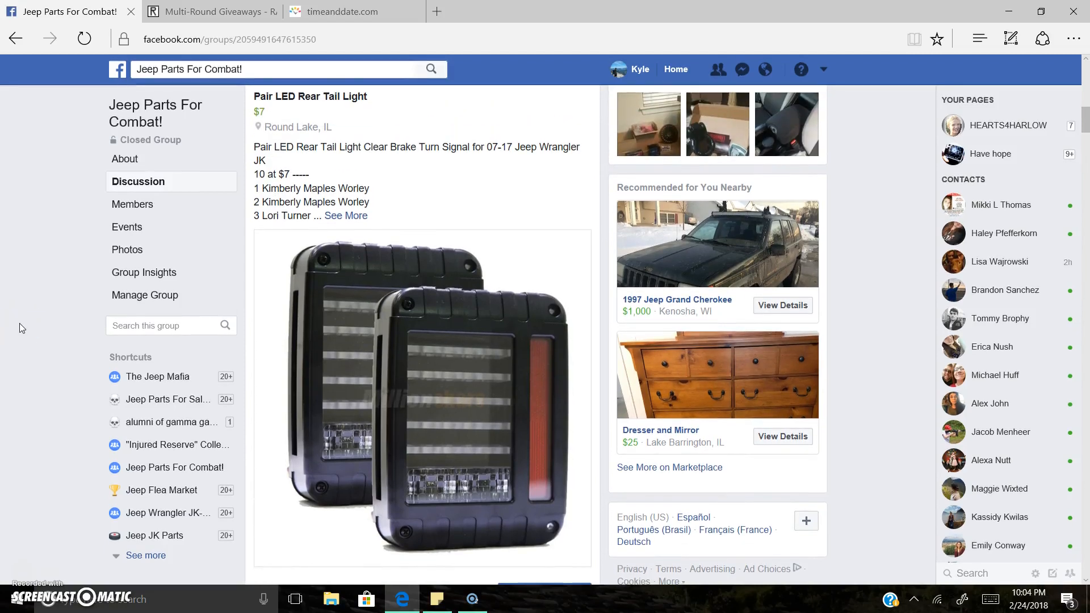
- Expand the Pair LED Rear Tail Light post and select its ten numbered entries for copying
scroll(down, 3)
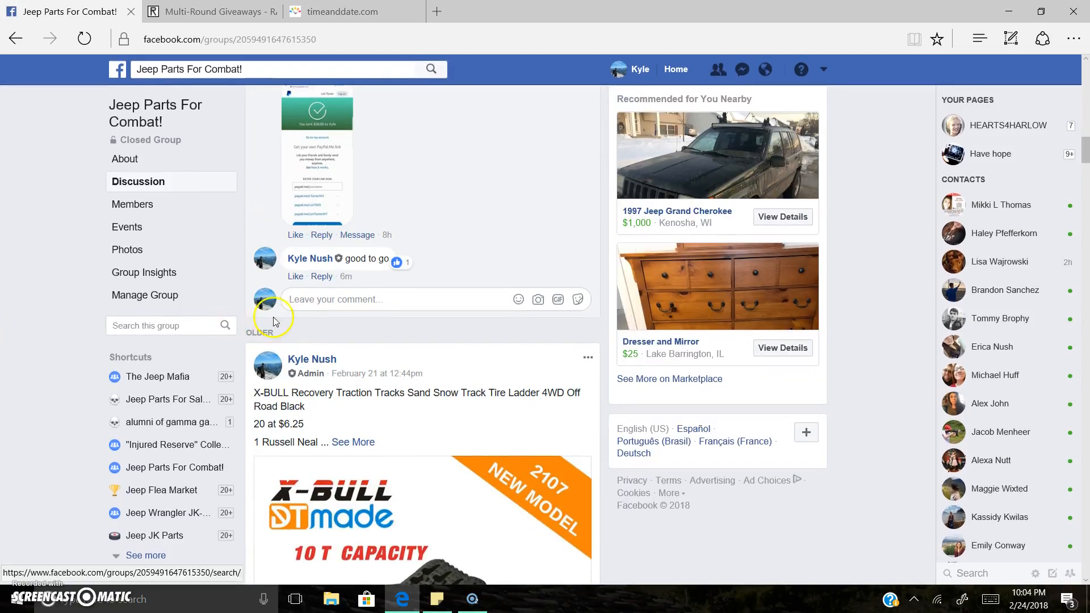
text(LIVE)
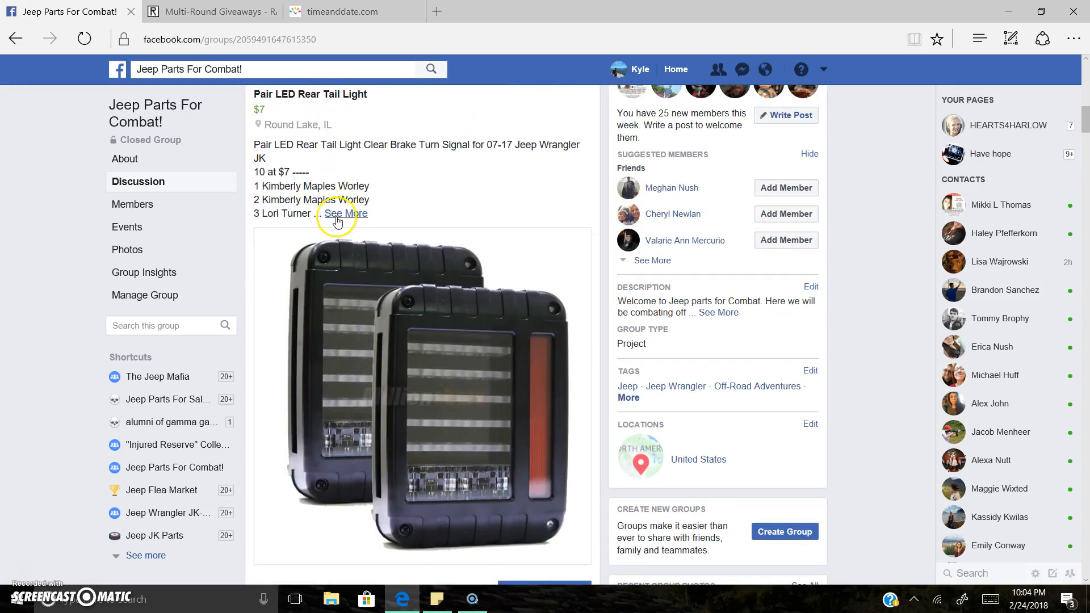
click(344, 214)
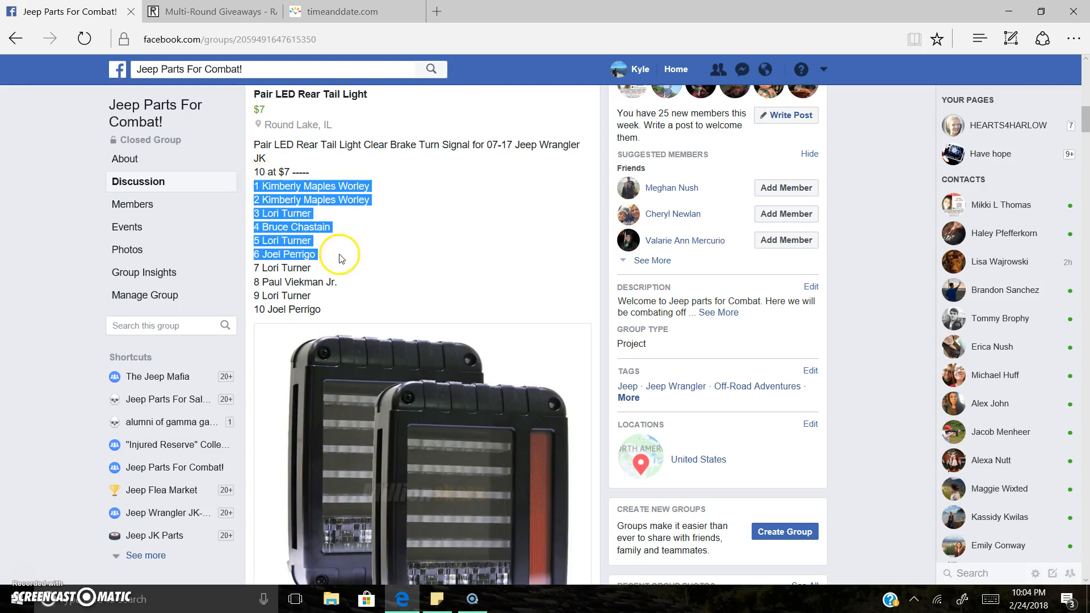
click(340, 11)
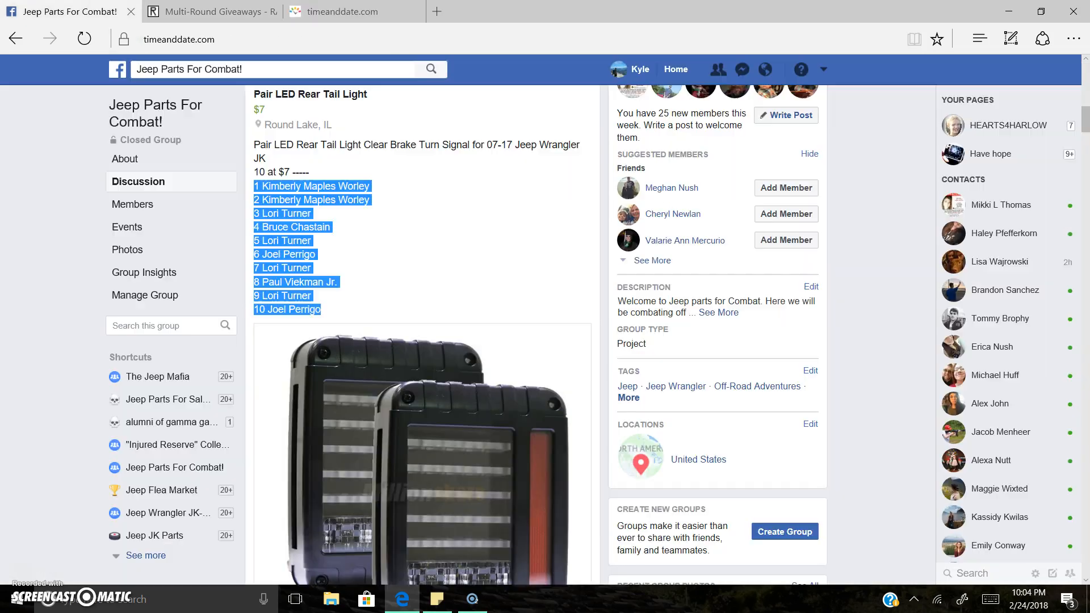
right_click(351, 242)
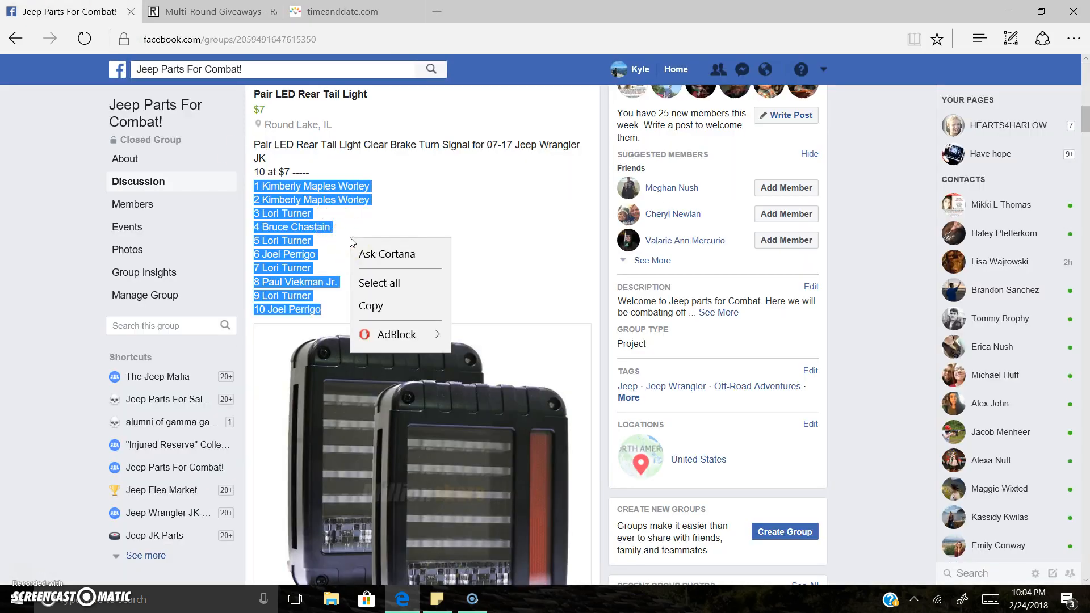
- Copy the entry list, log in to RANDOM.ORG, and start a new giveaway form
click(211, 12)
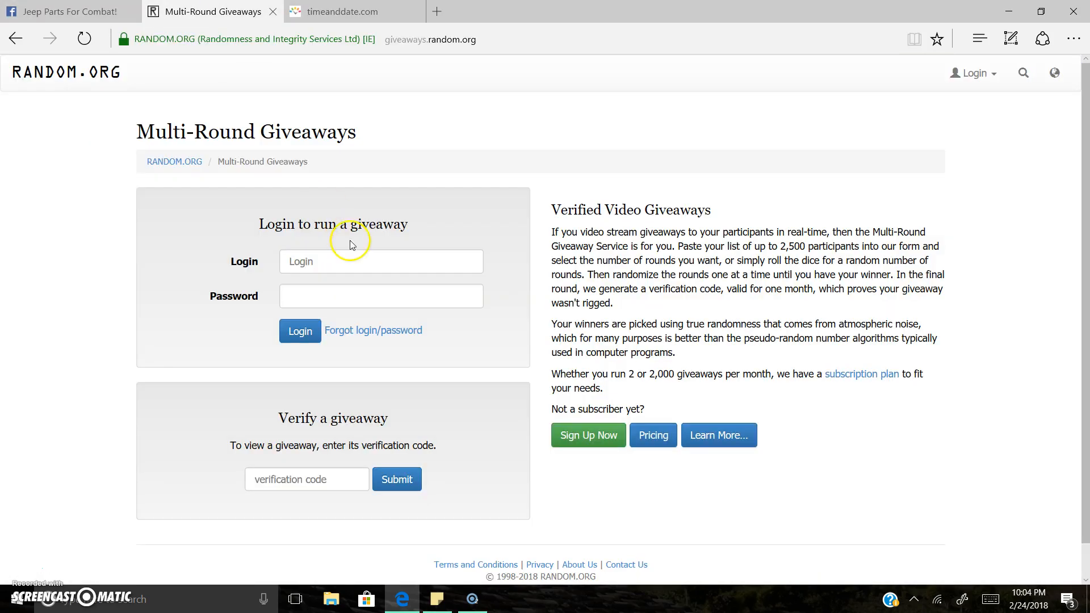
text(knush)
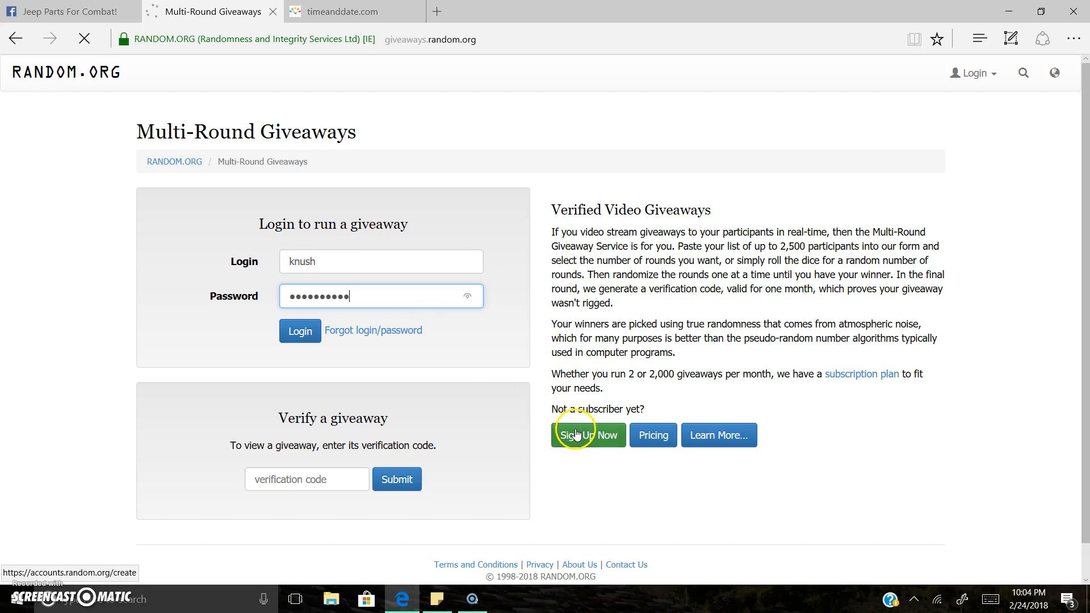
click(300, 330)
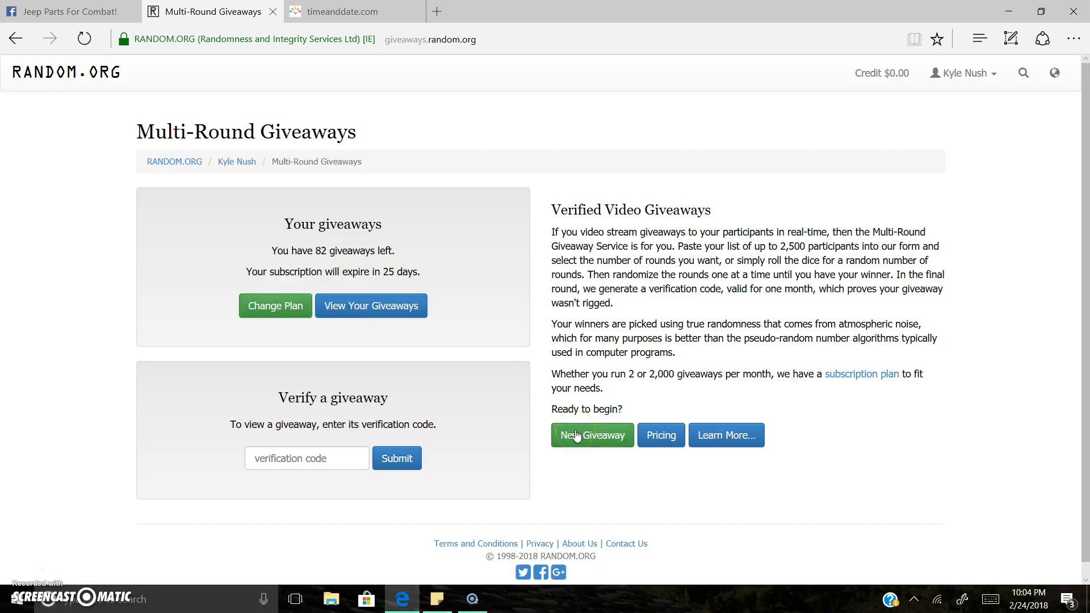
click(591, 435)
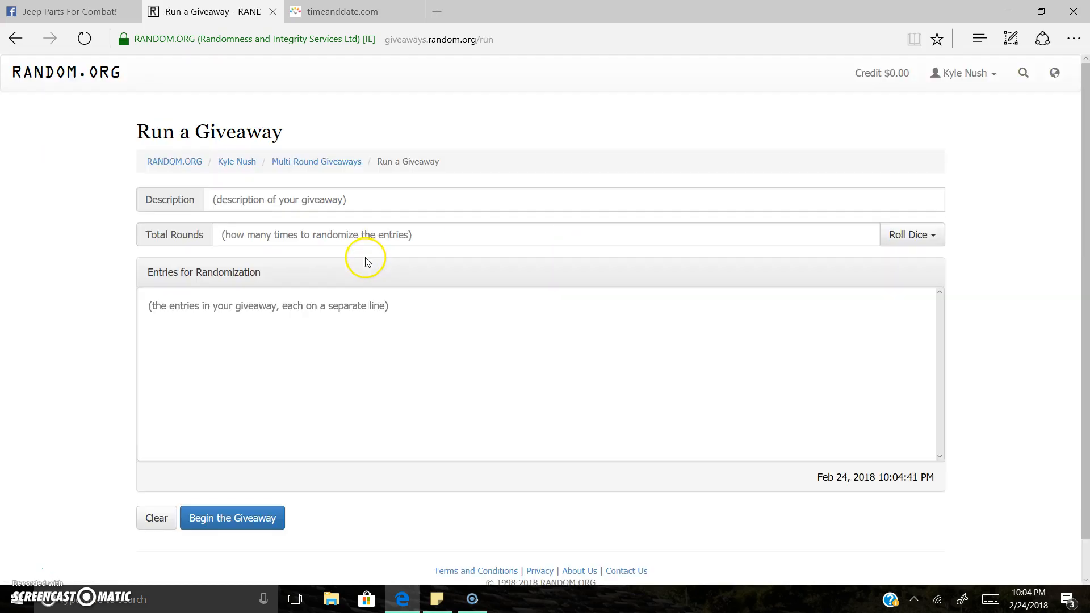
- Describe the giveaway as 'TAIL LIGHTS' with the ten pasted entries and roll dice for rounds
text(T)
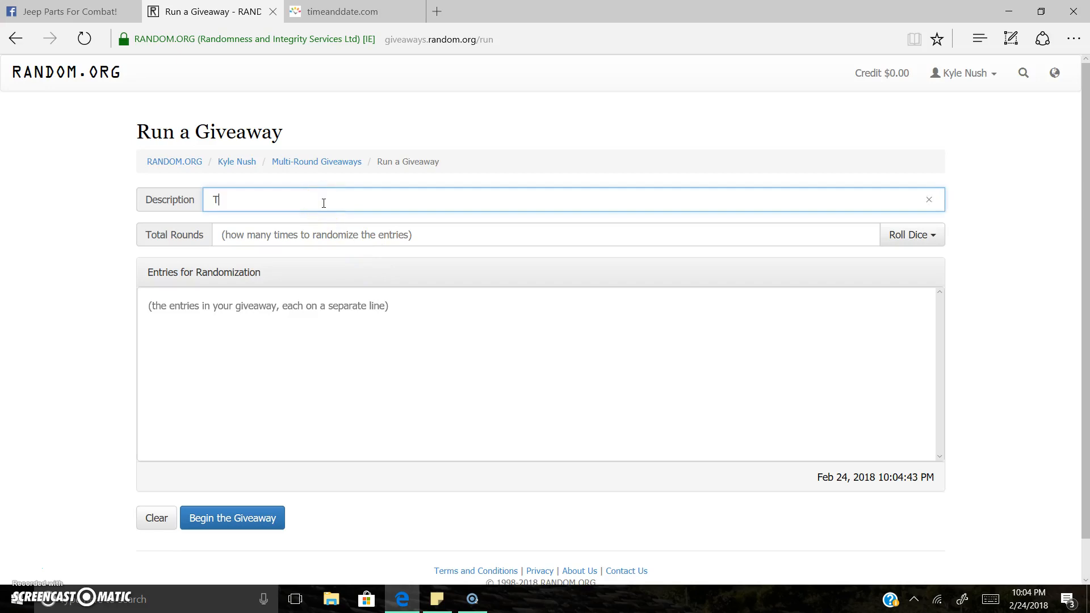
text(AIL LIGHTS)
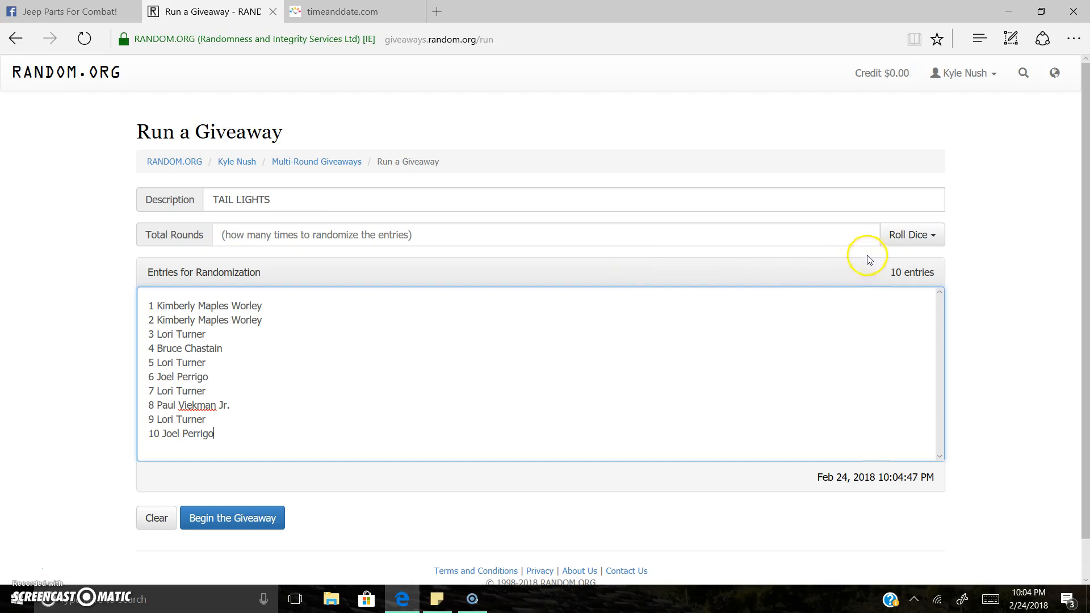
click(909, 234)
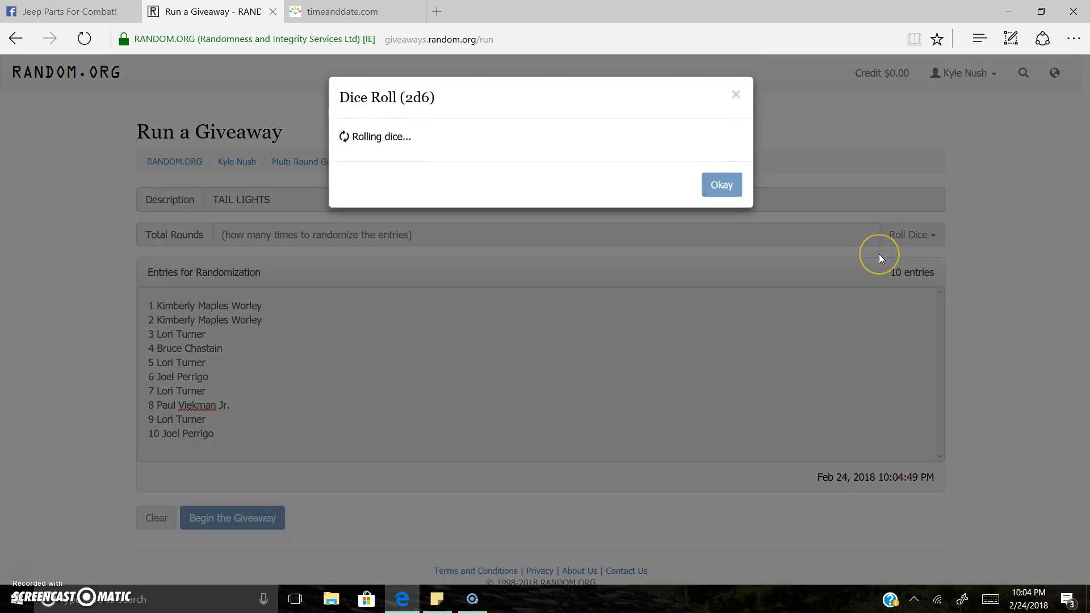
- Accept the six rolled rounds, begin the TAIL LIGHTS giveaway, and run rounds through round five
click(721, 184)
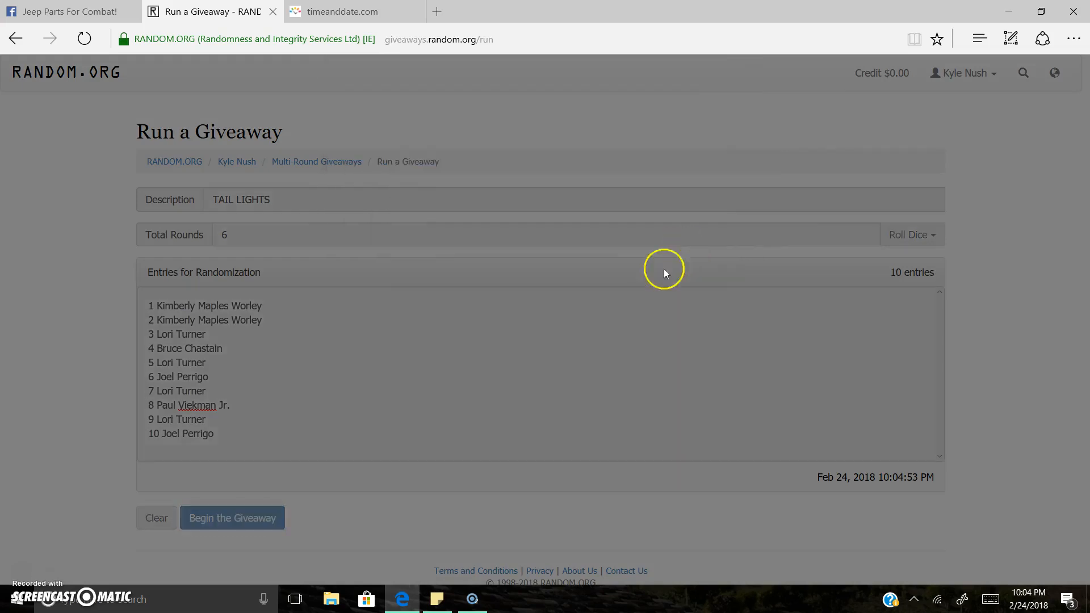
click(232, 518)
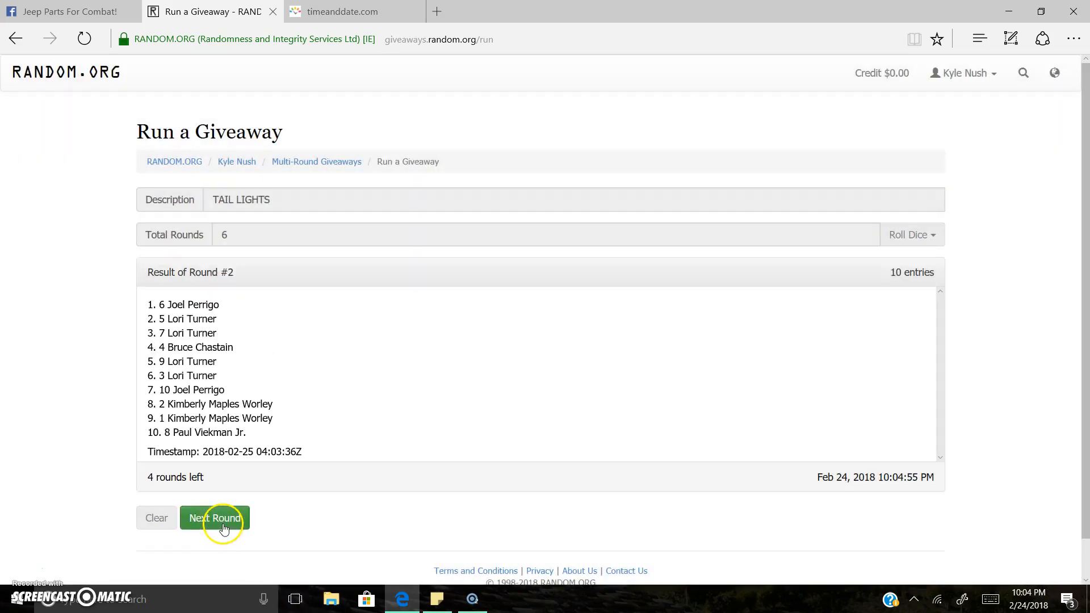
click(215, 518)
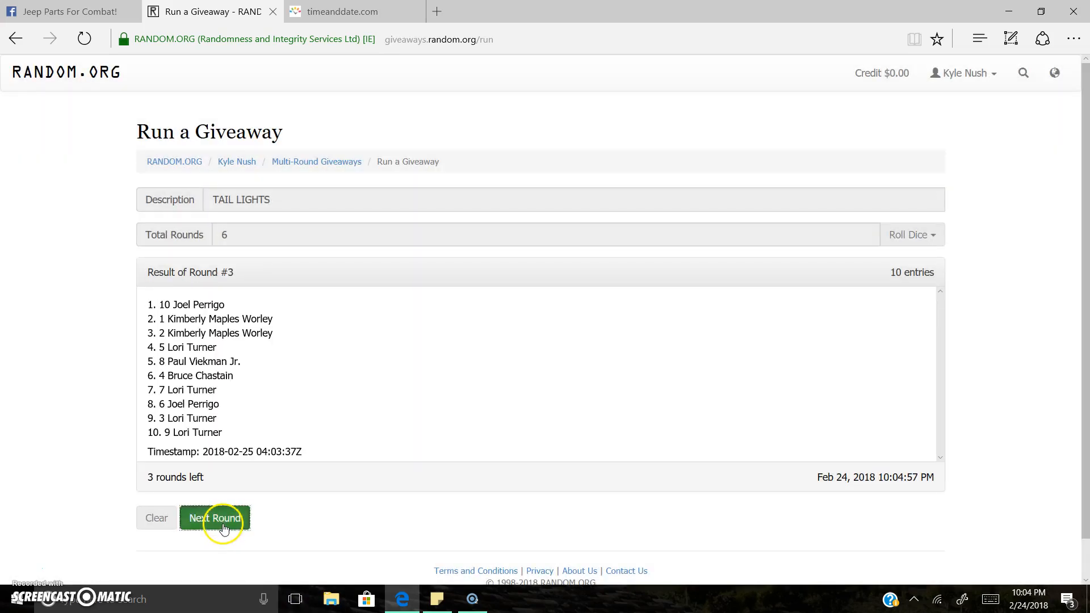
click(215, 518)
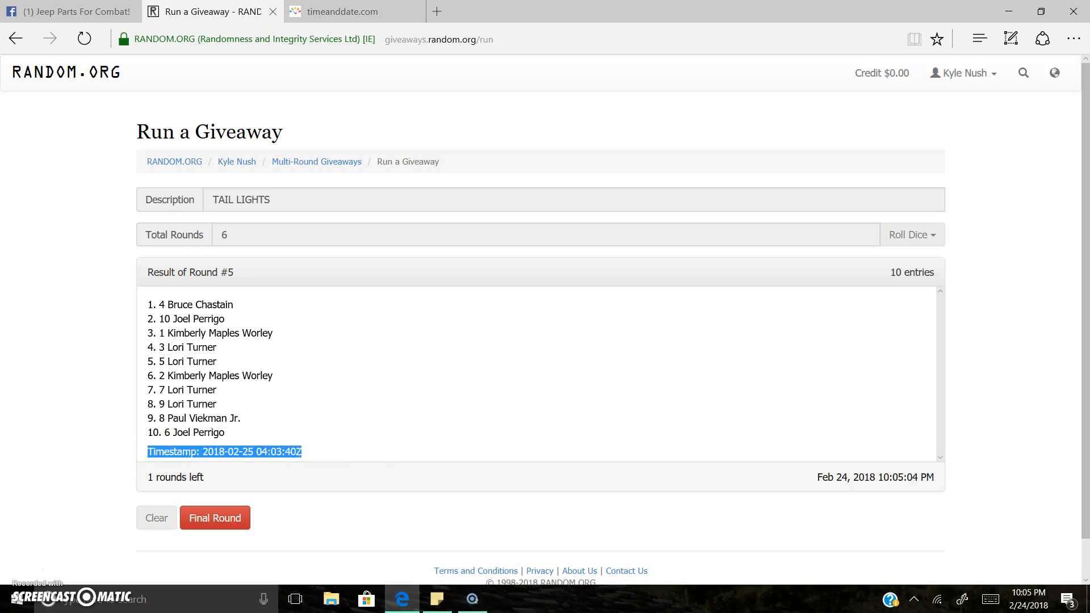
- Scroll down to the comments of the Facebook tail light post
click(70, 11)
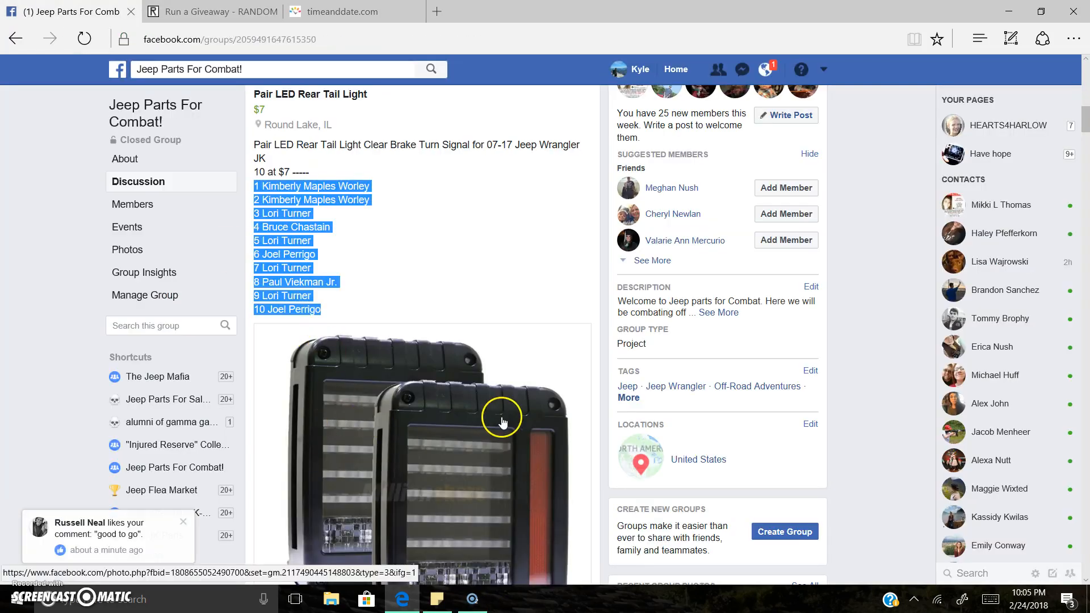
scroll(down, 3)
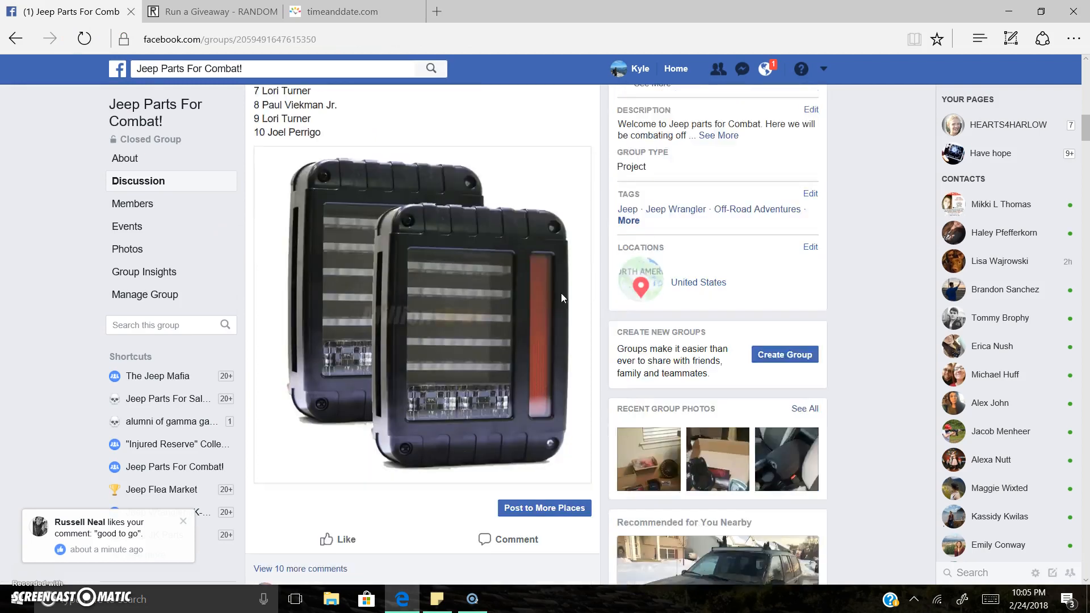
scroll(down, 3)
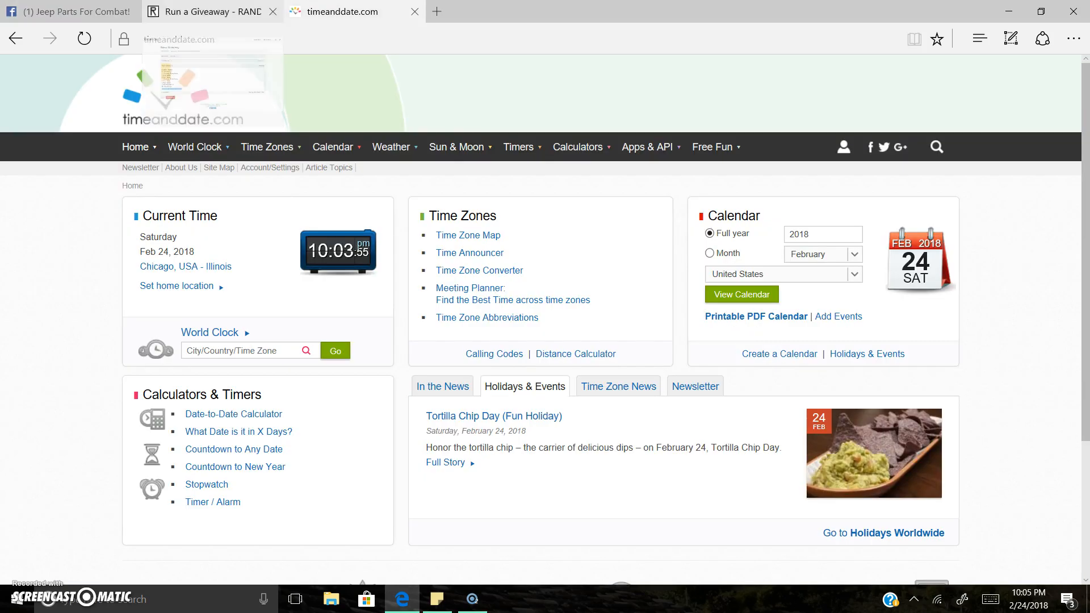
- Run the sixth and final round to get the verification code, then go back to Facebook
click(210, 11)
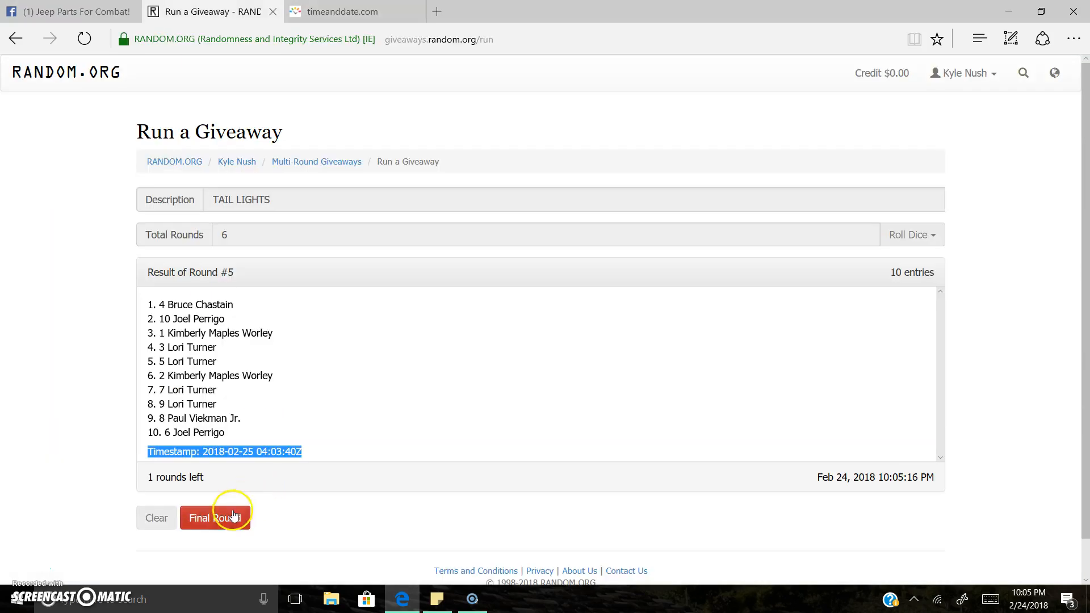
click(214, 518)
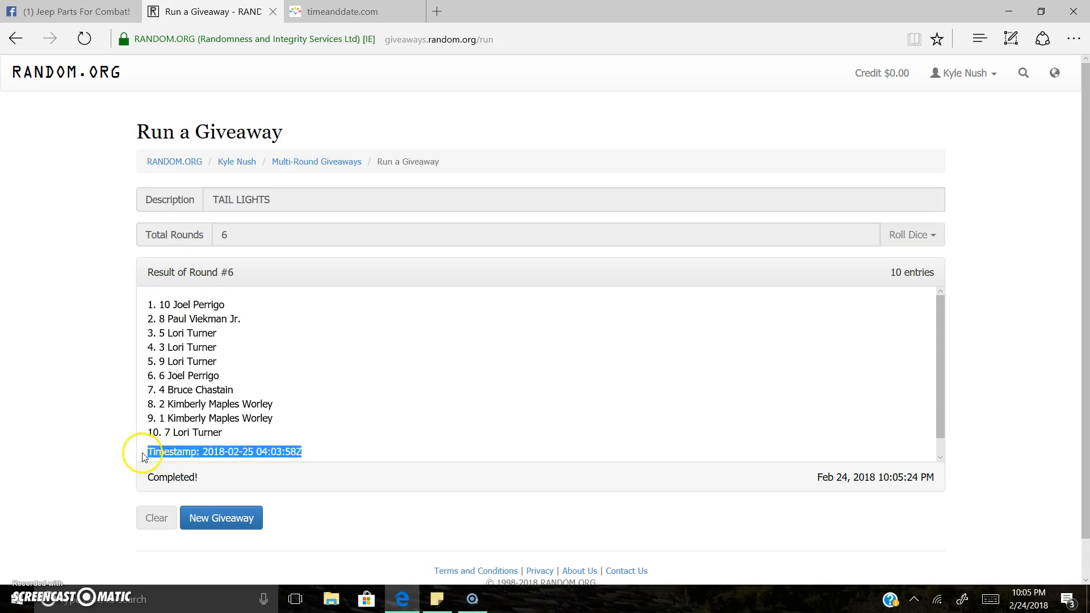
click(69, 12)
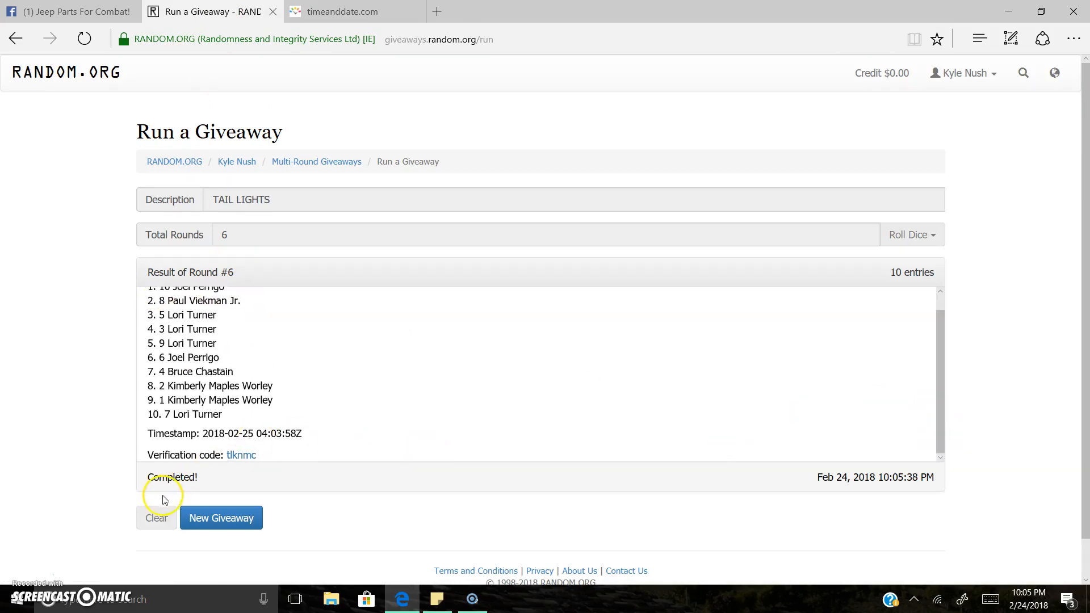
click(68, 12)
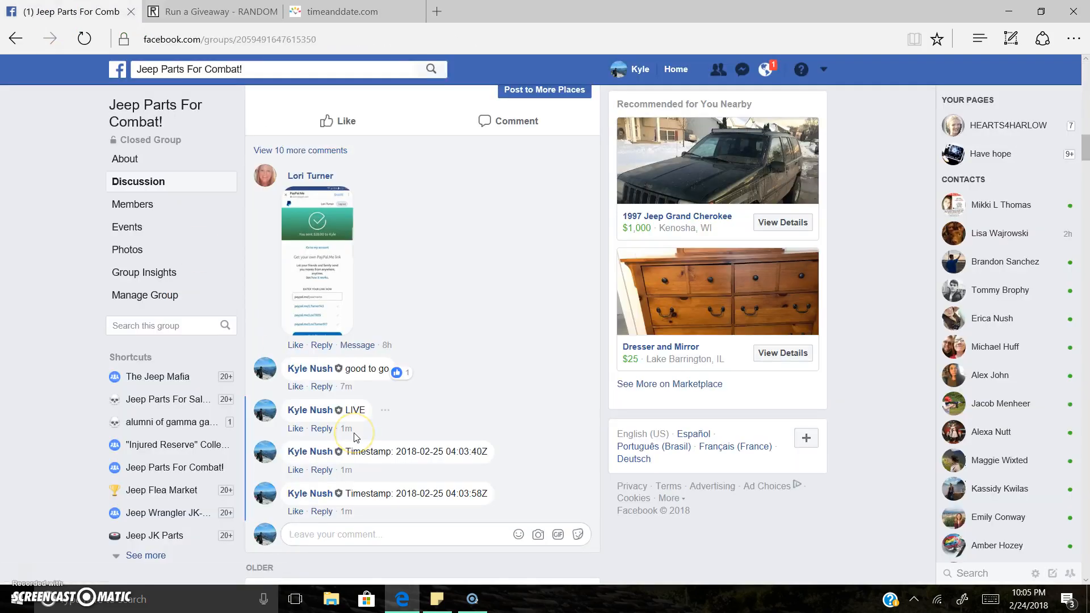